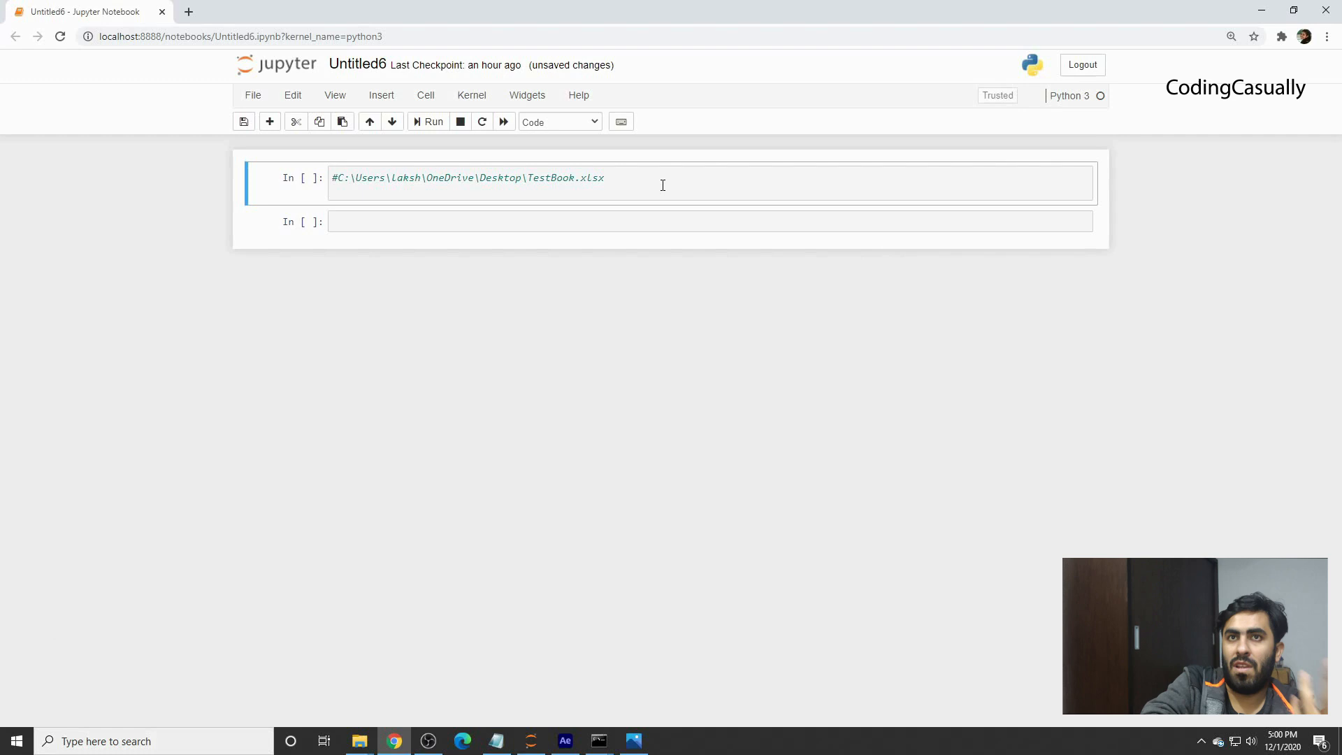
Step: Add 'import pandas as pd' below the TestBook.xlsx path comment in the first cell
click(662, 184)
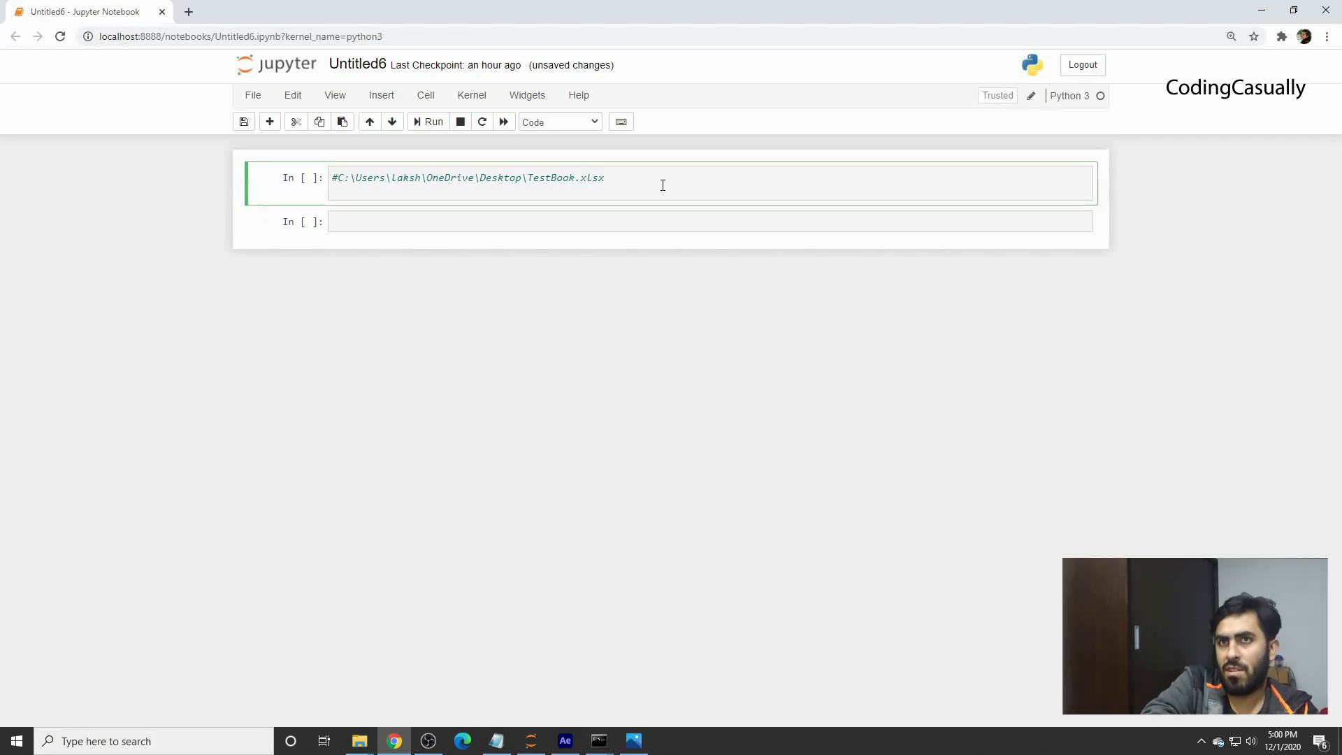
text(import pand)
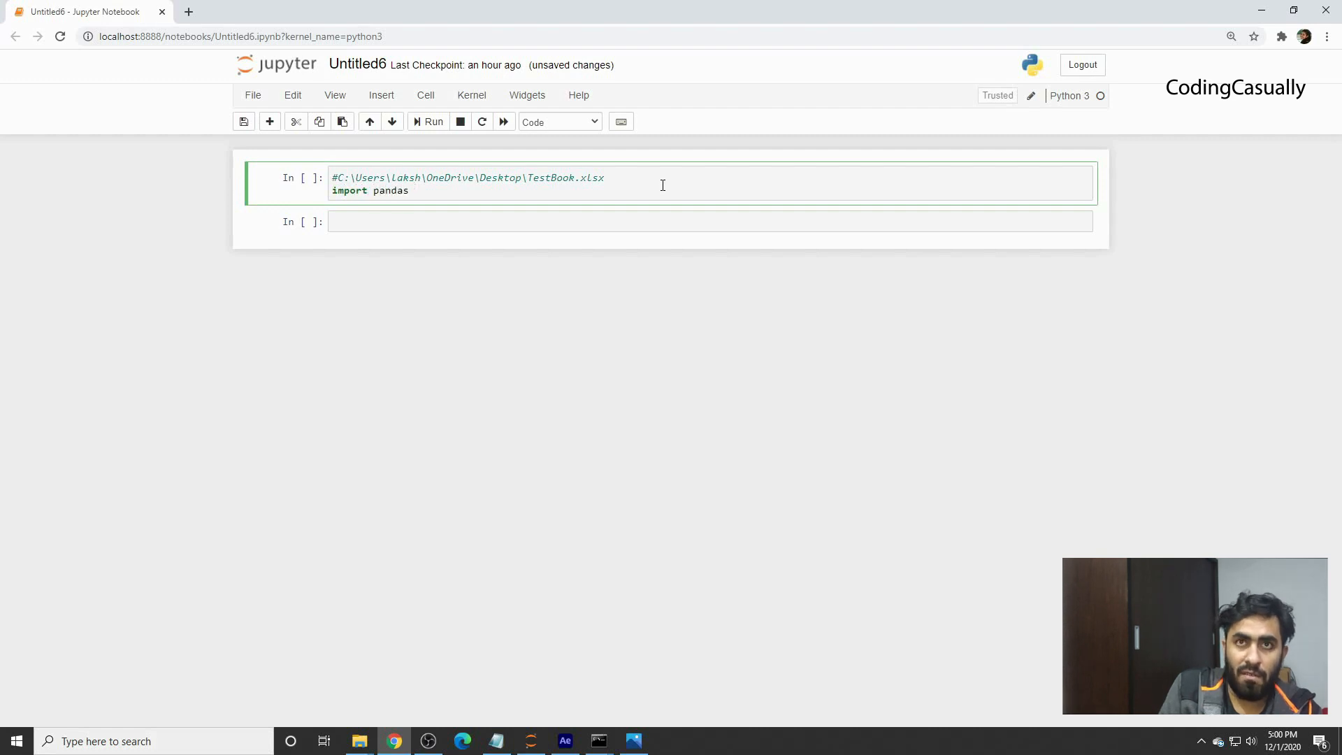
text(as pd)
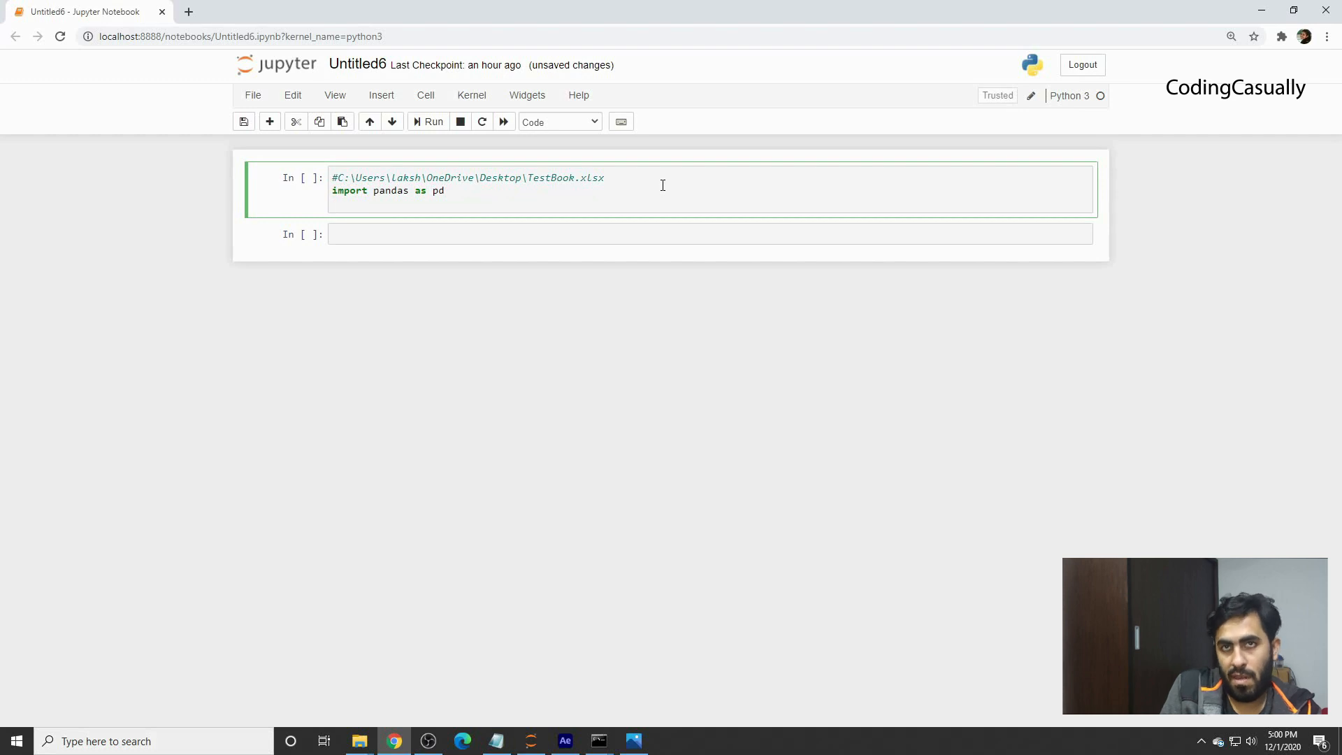
key(Enter)
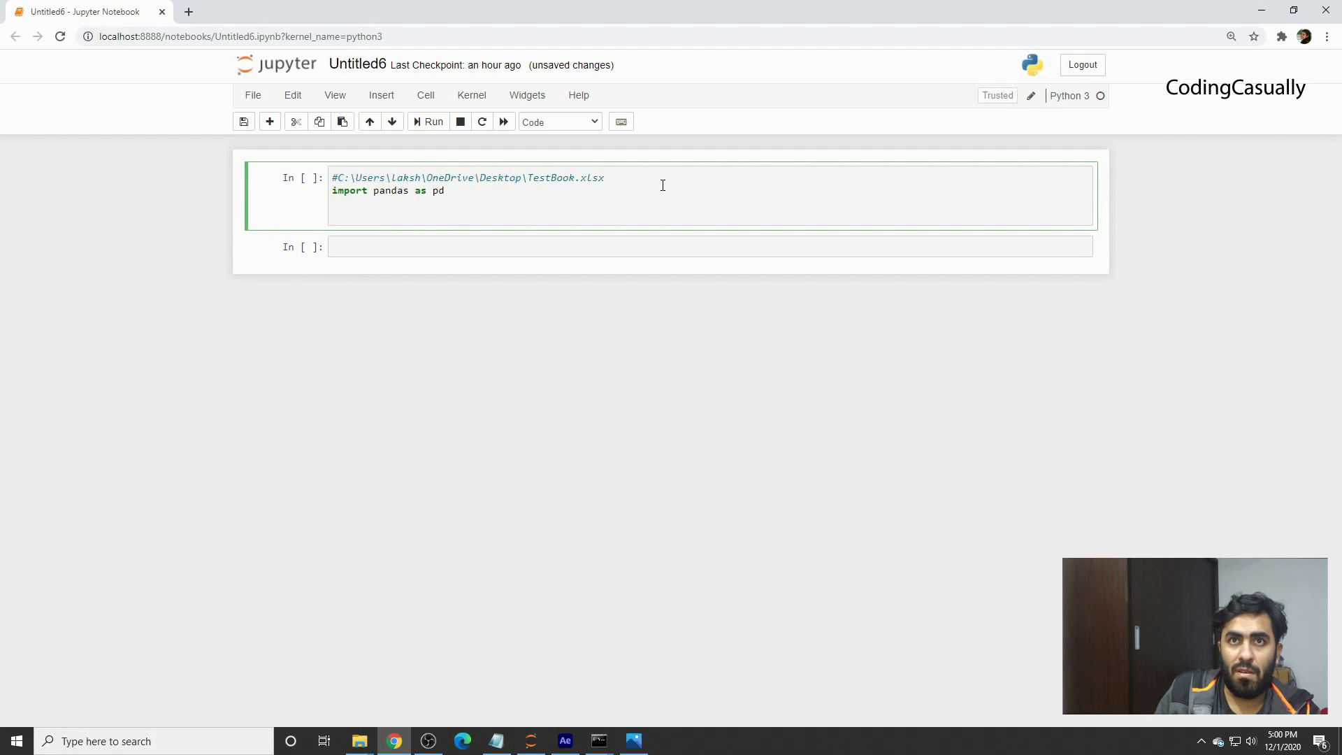
Step: Load C:\Users\laksh\OneDrive\Desktop\TestBook.xlsx into 'filename' with pd.read_excel and print it
text(filename = p)
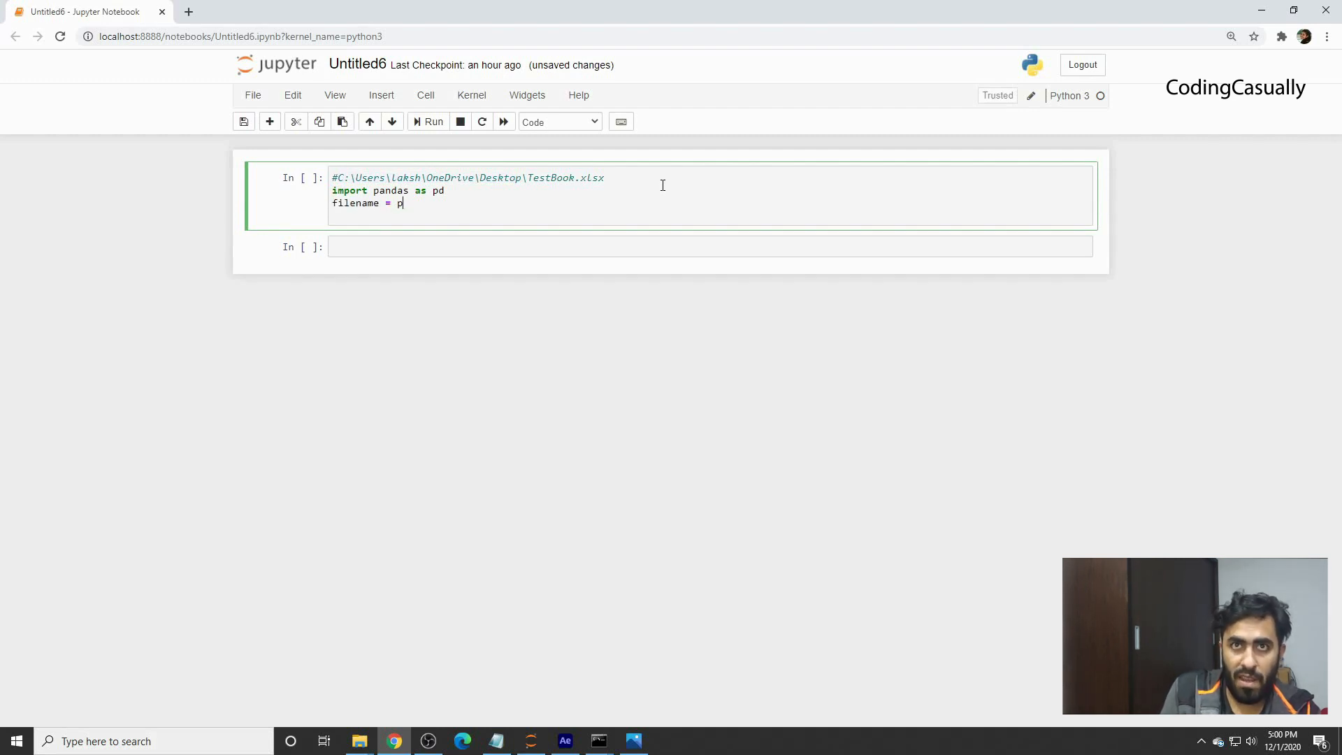
text(d.read_)
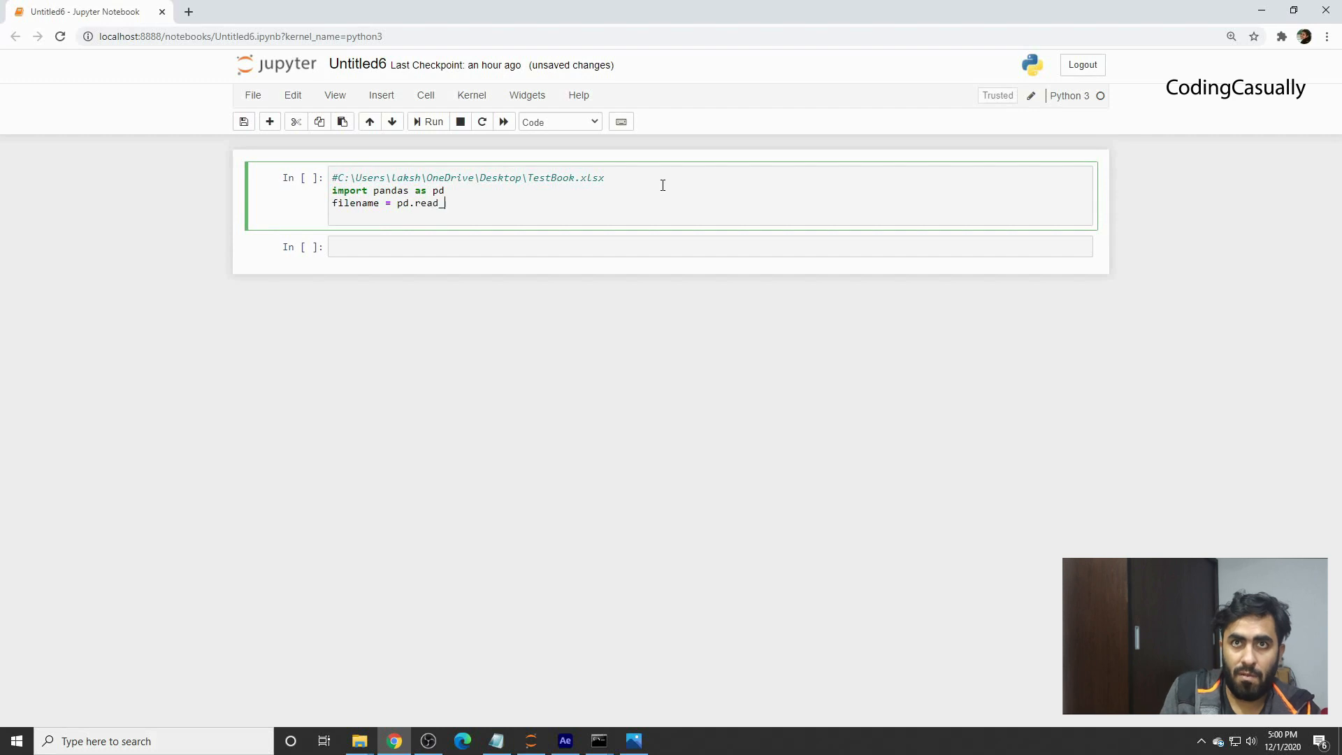
text(excel())
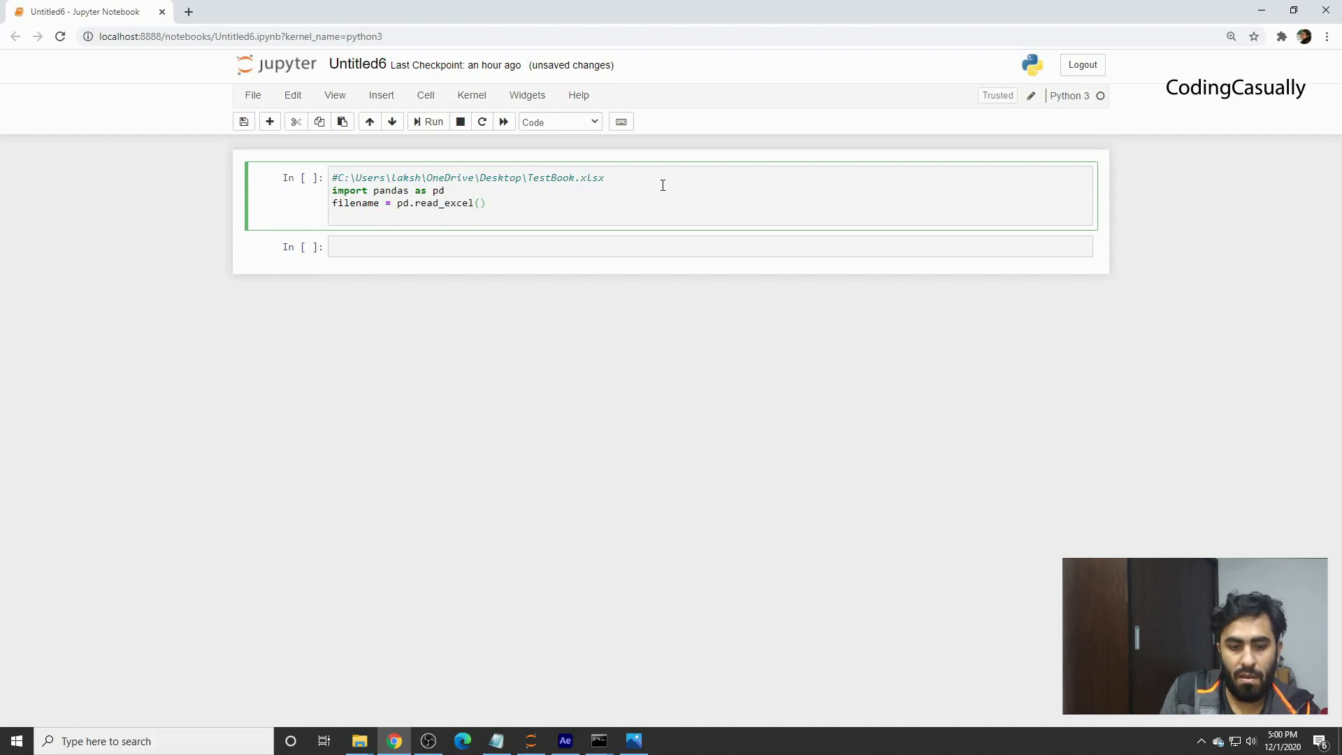
text(r")
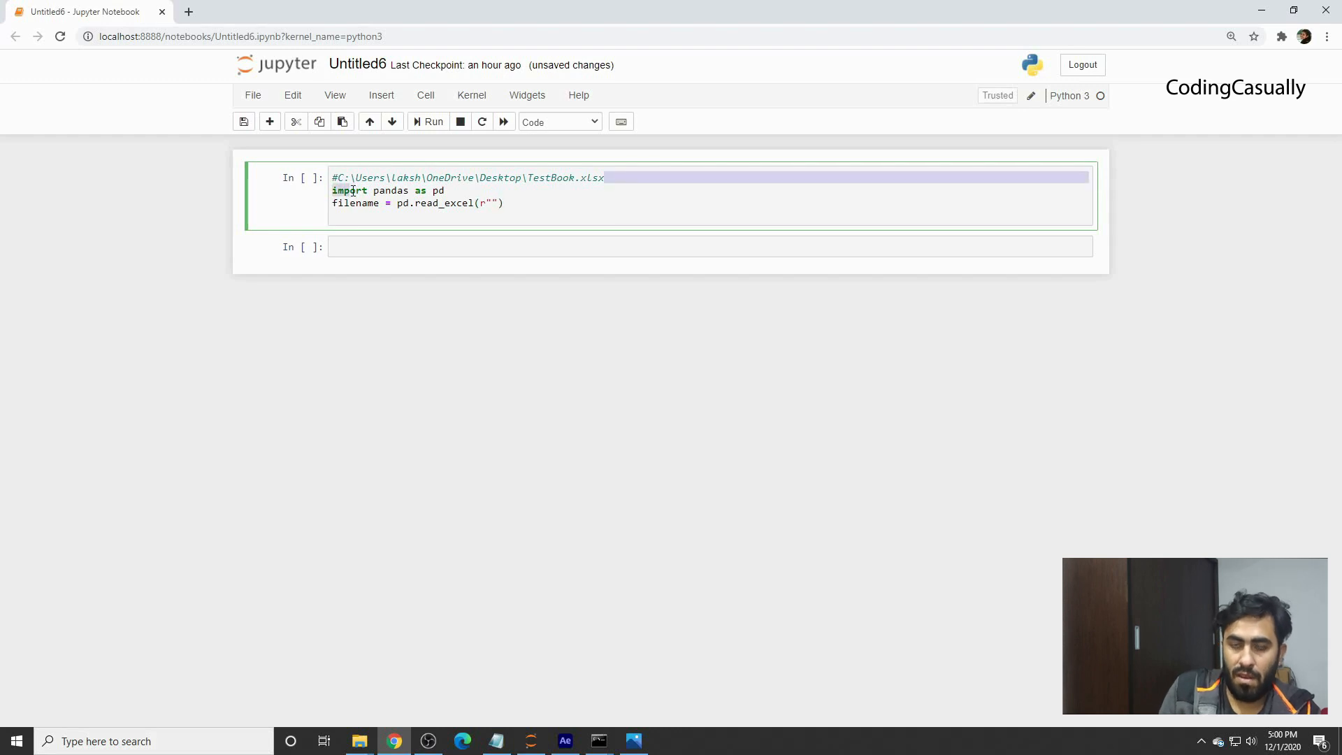
text(C:\Users\laksh\OneDrive\Desktop\TestBook.xlsx)
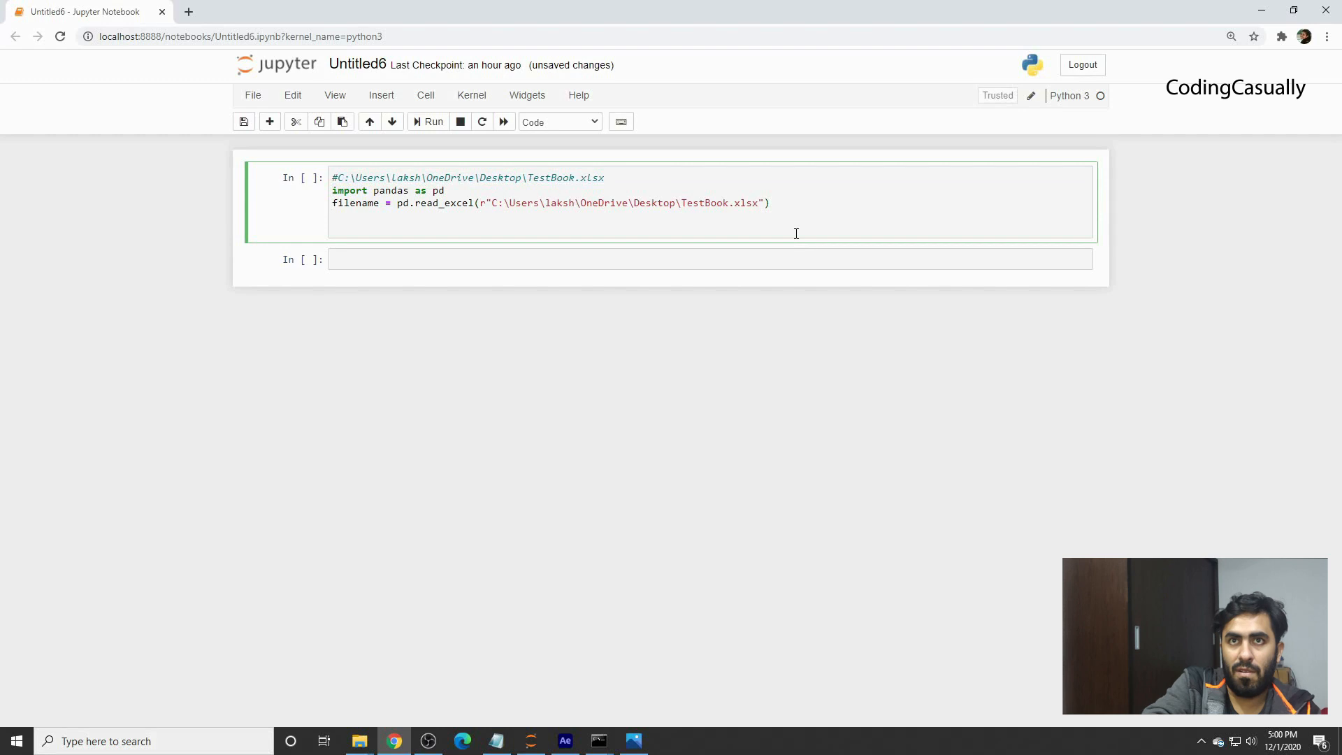
text(print())
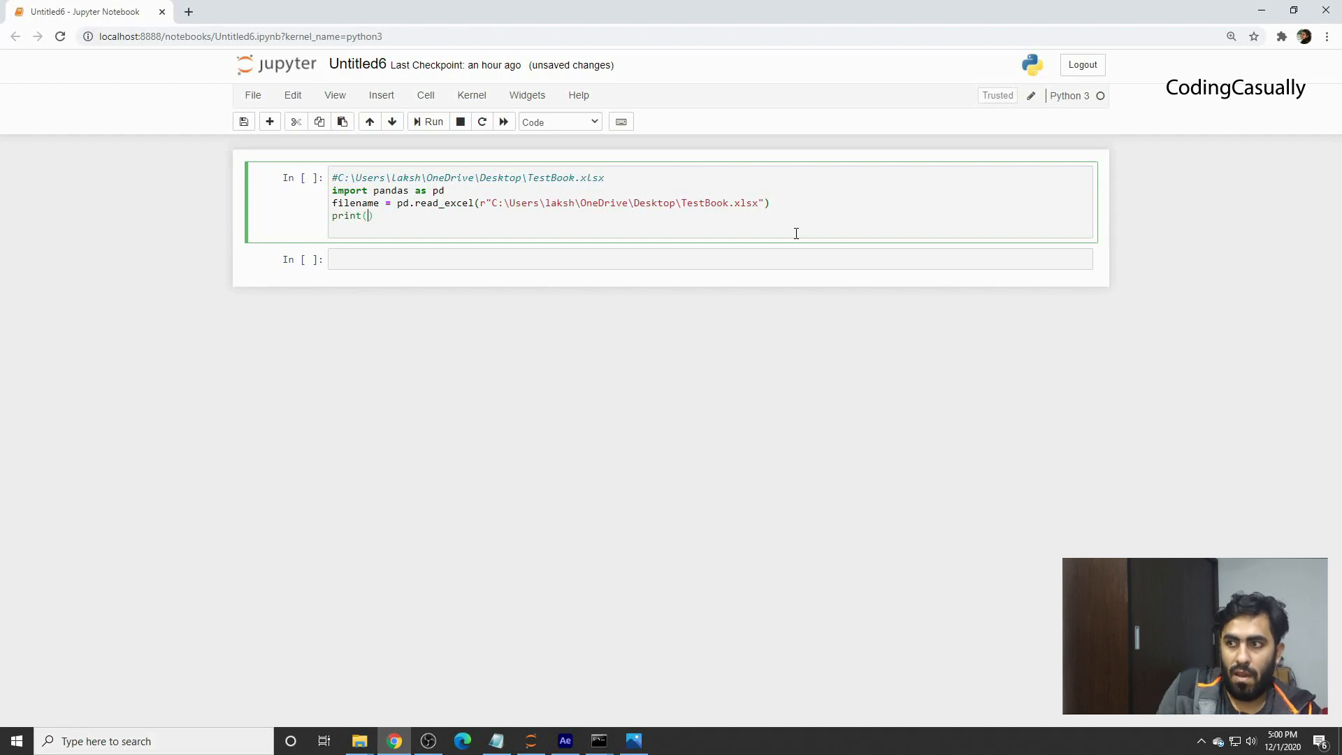
text(filena)
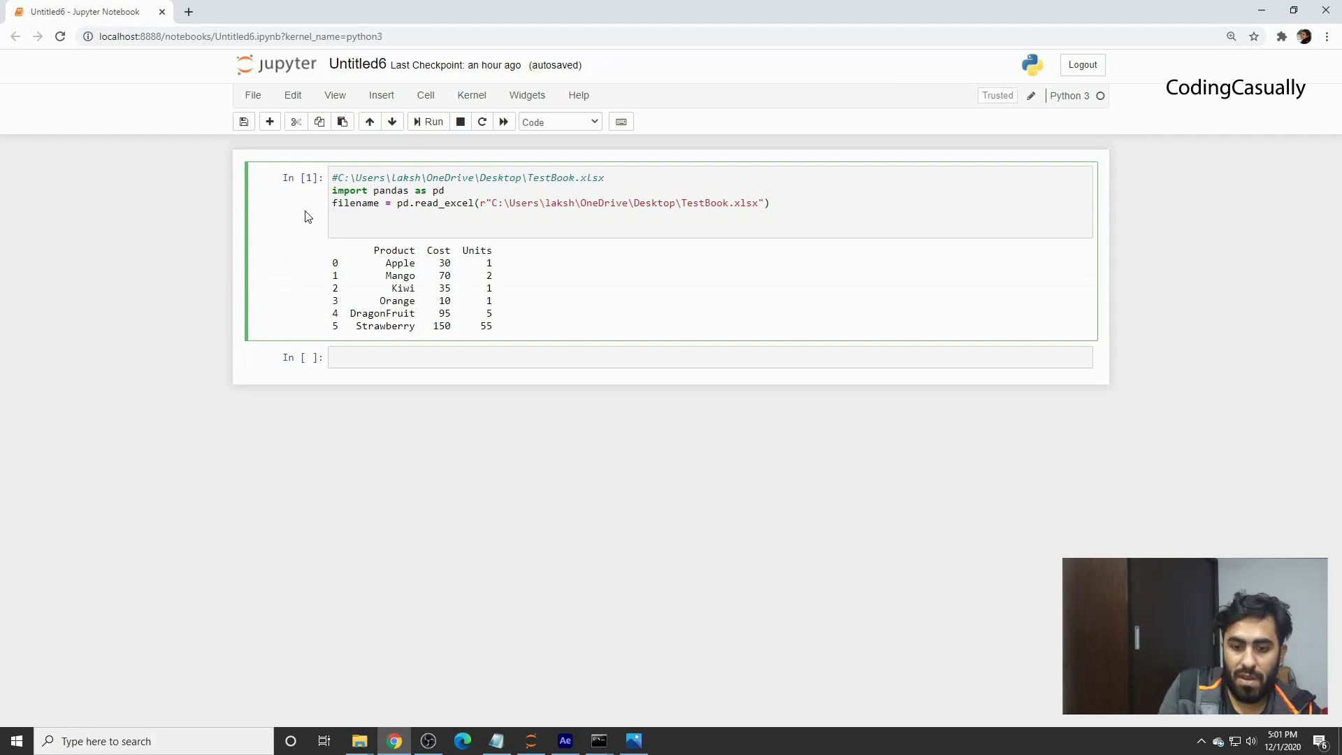
Step: Add 'pandas_dataframe = pd.DataFrame(filename)' followed by print(filename)
text(pandas_dataframe)
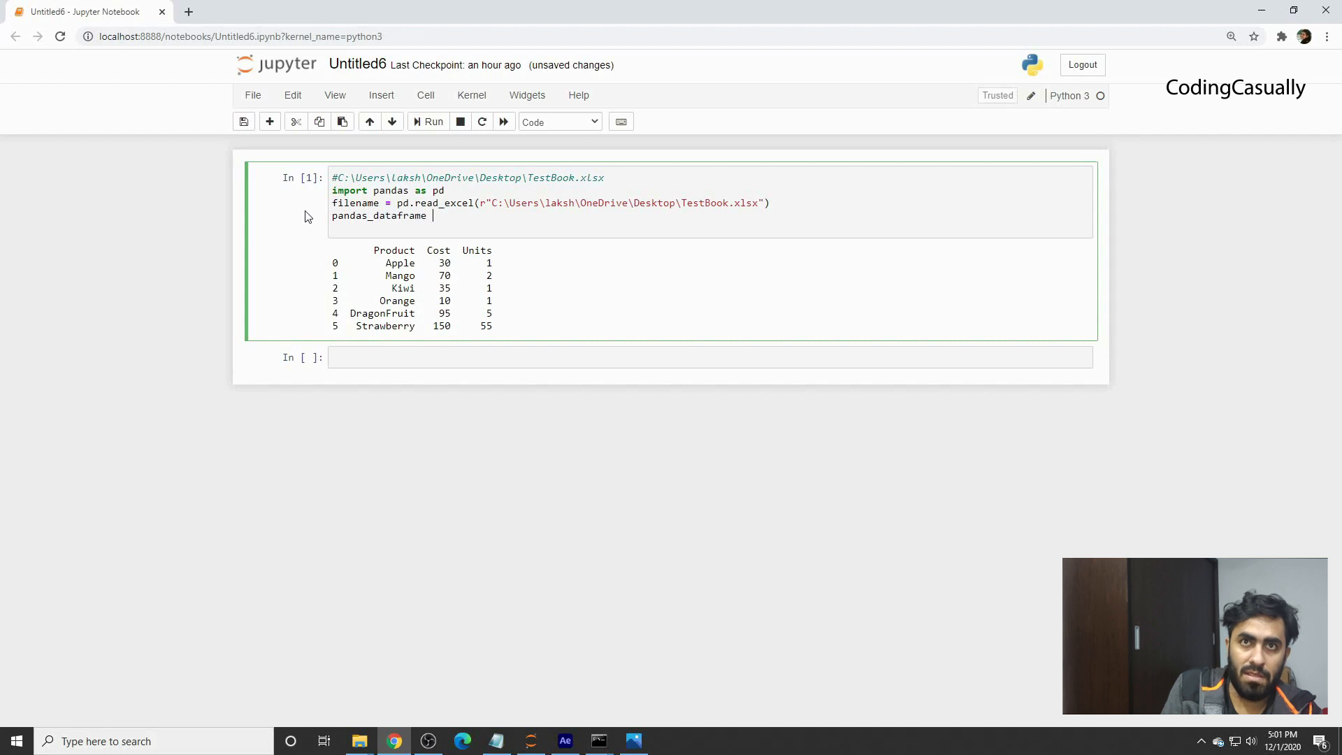
text(= p)
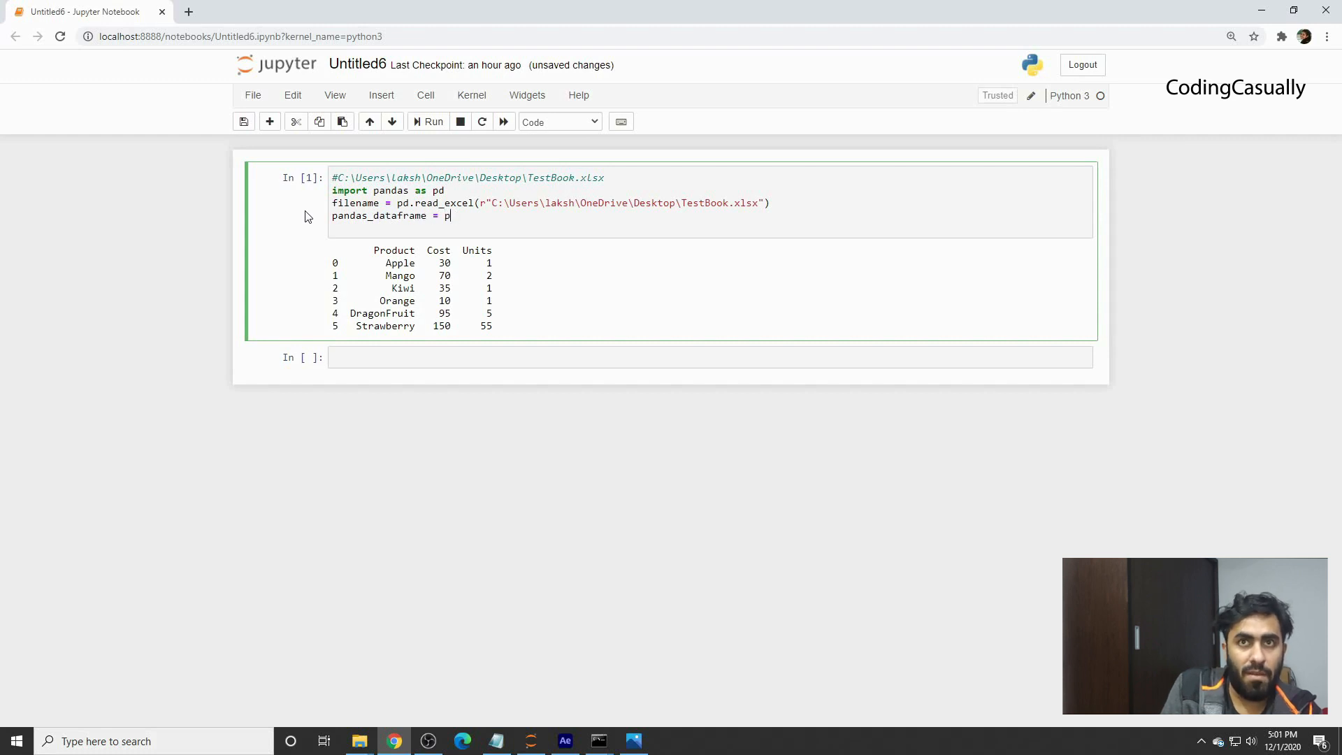
text(.Data)
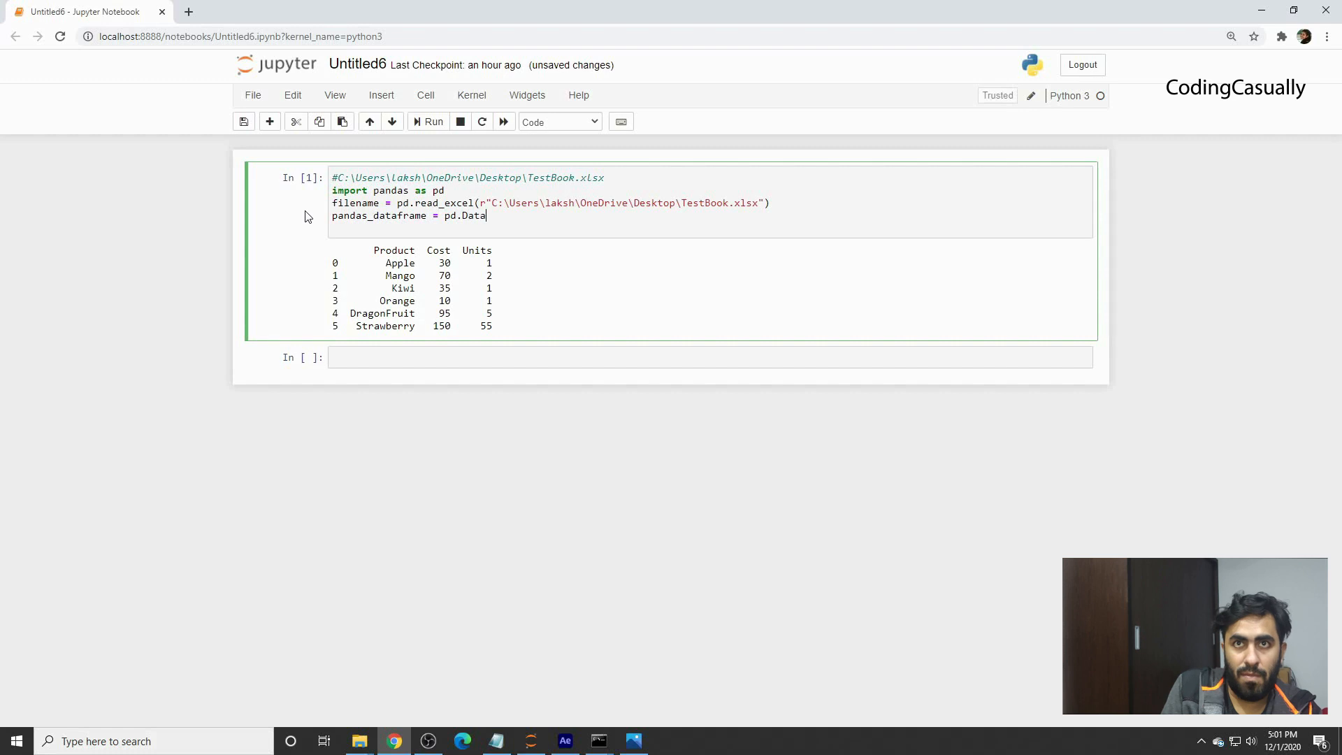
text(Frame)
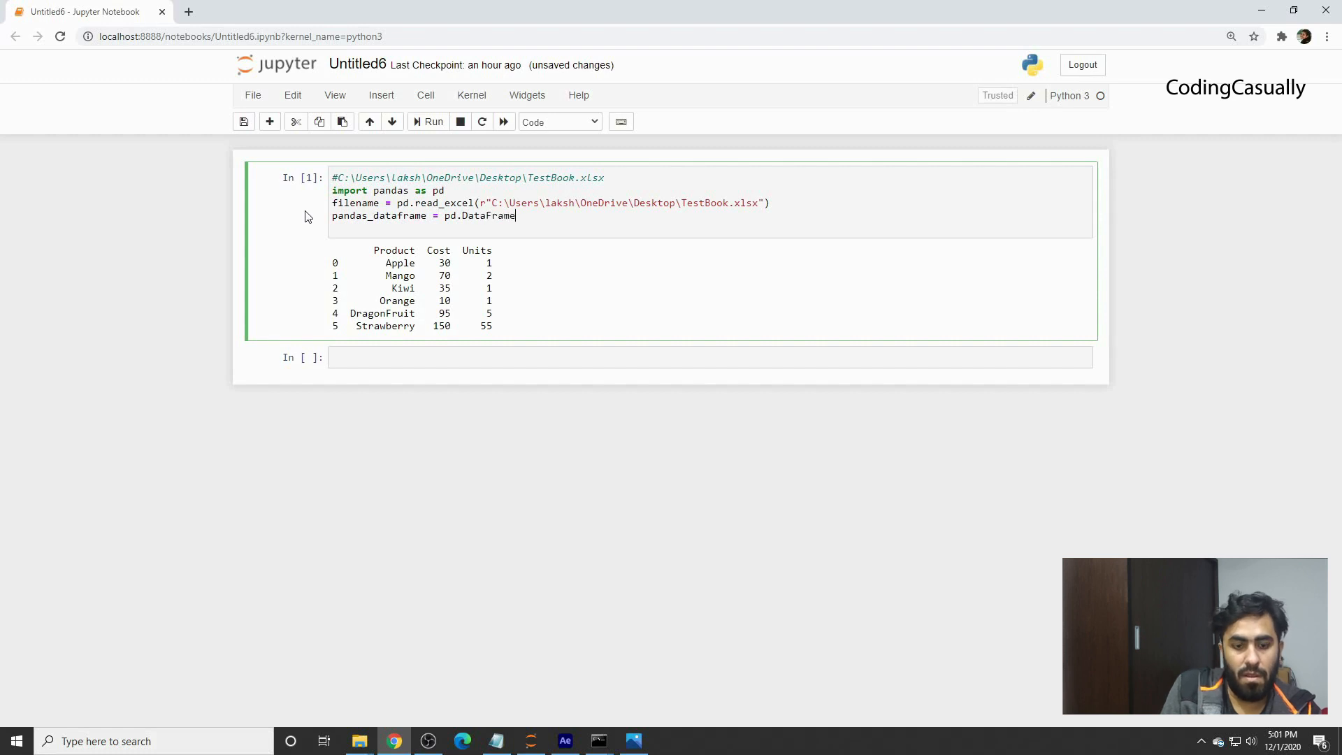
text((filen)
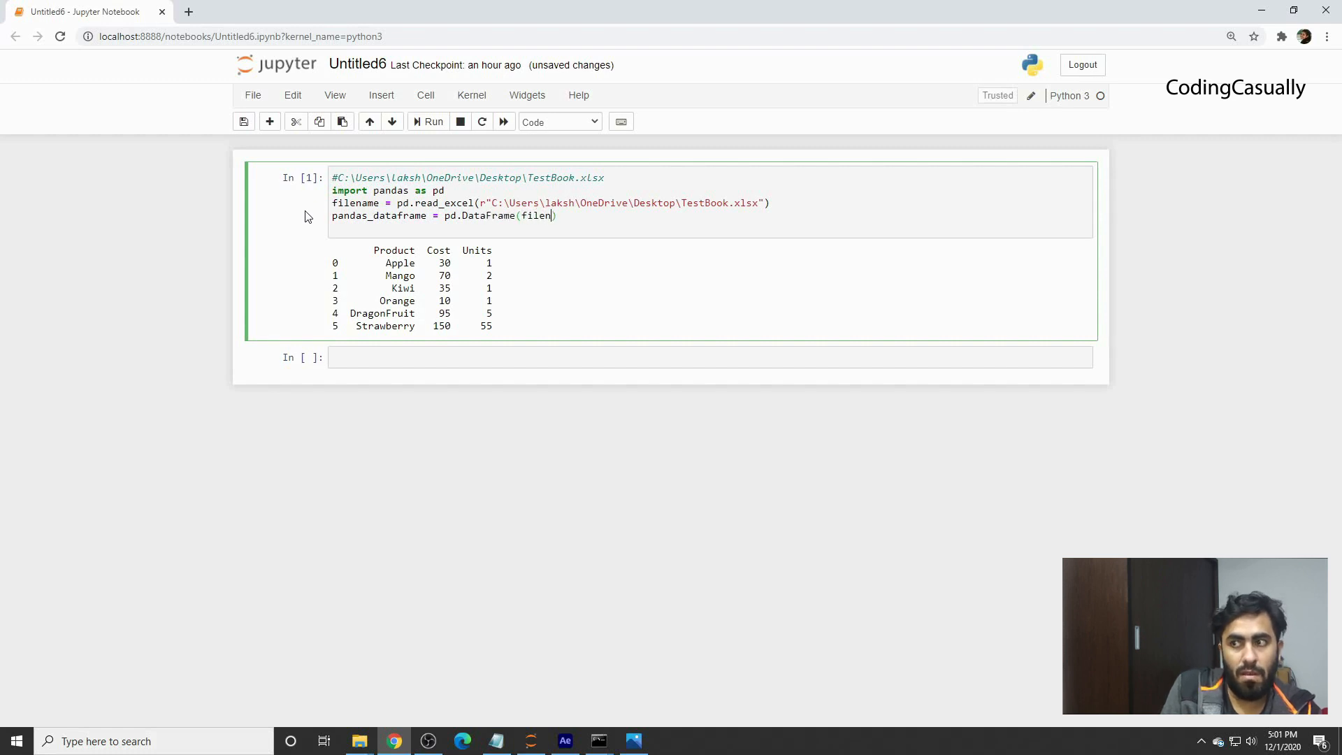
text(ame)
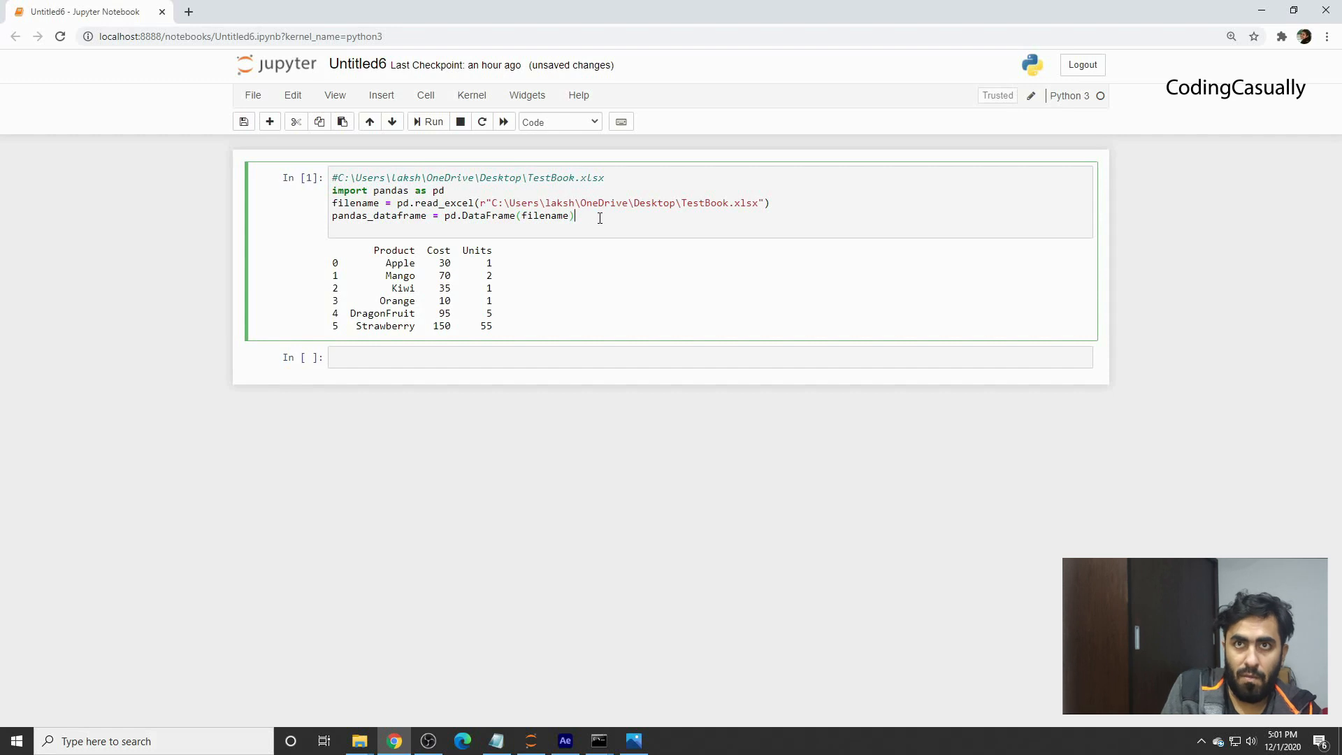
key(Enter)
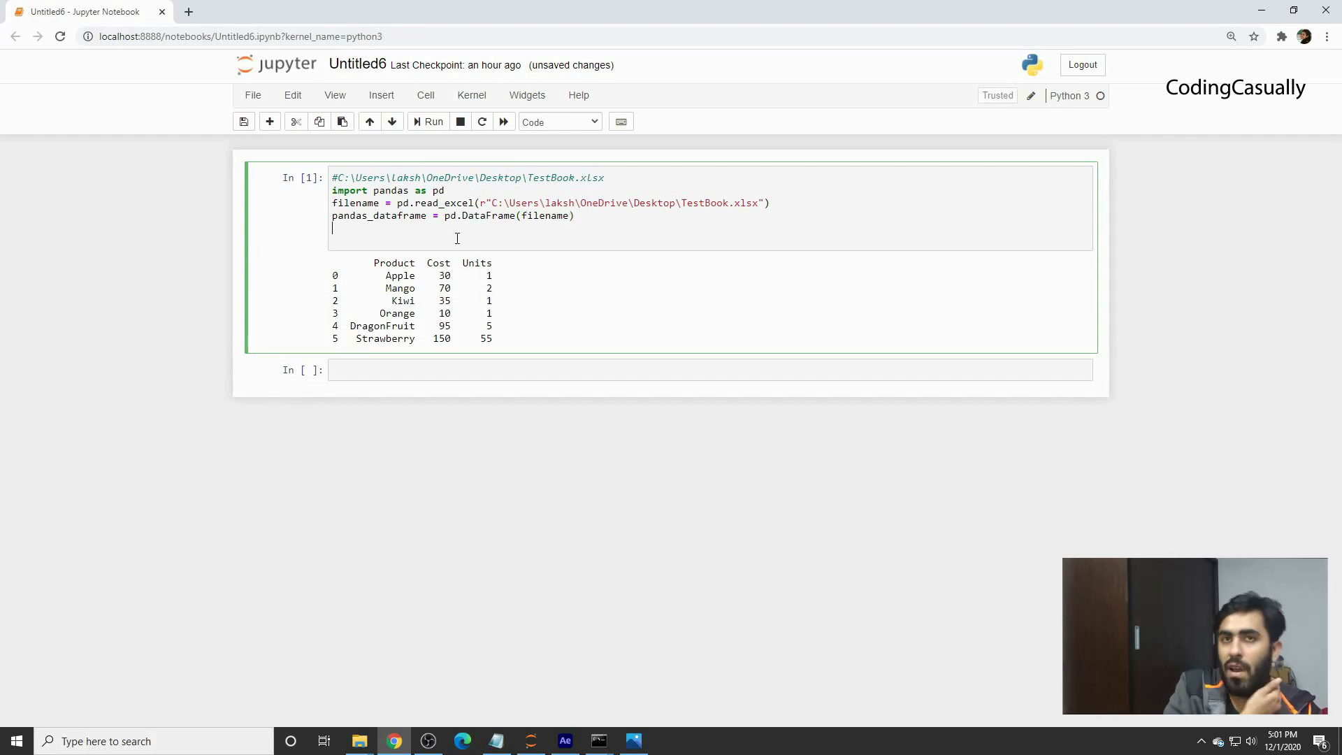
text(print(filen))
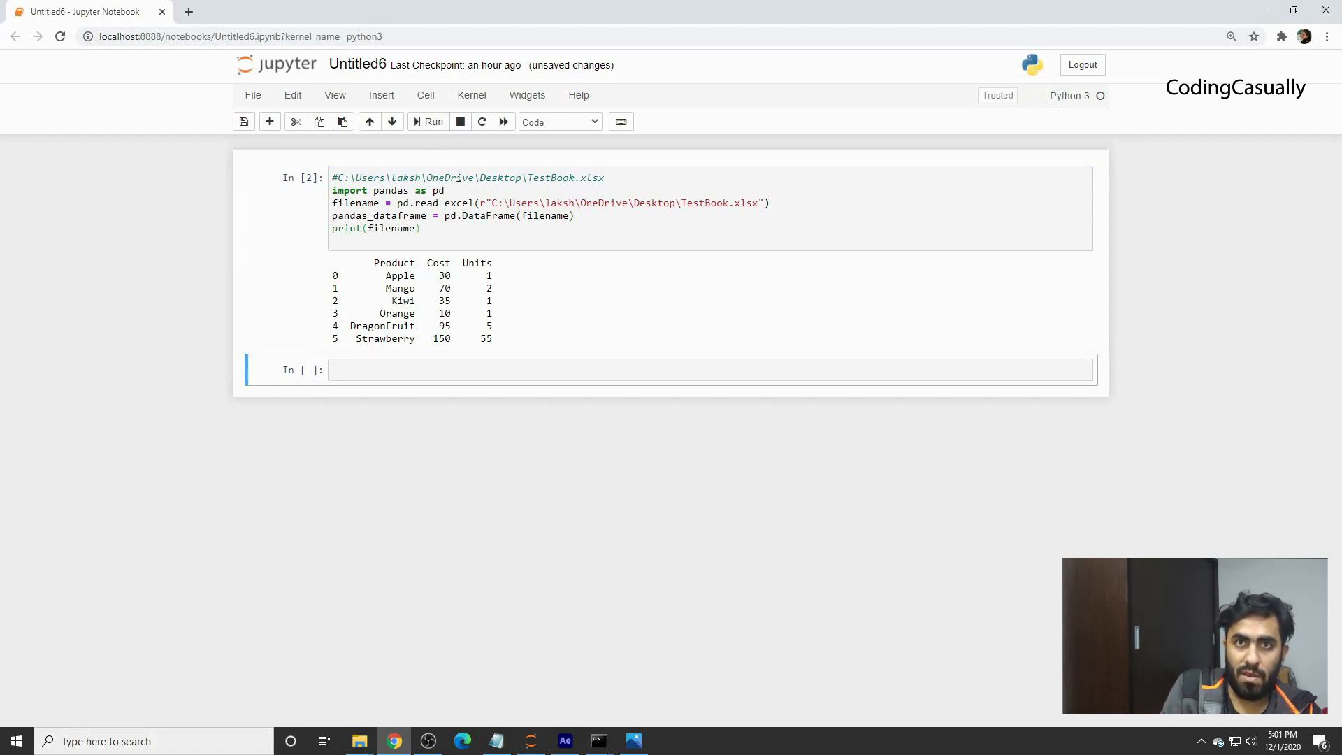
Step: Print the Units column, then multiply it by filename["cost"] and rerun, hitting a KeyError
click(422, 228)
text(["Units"])
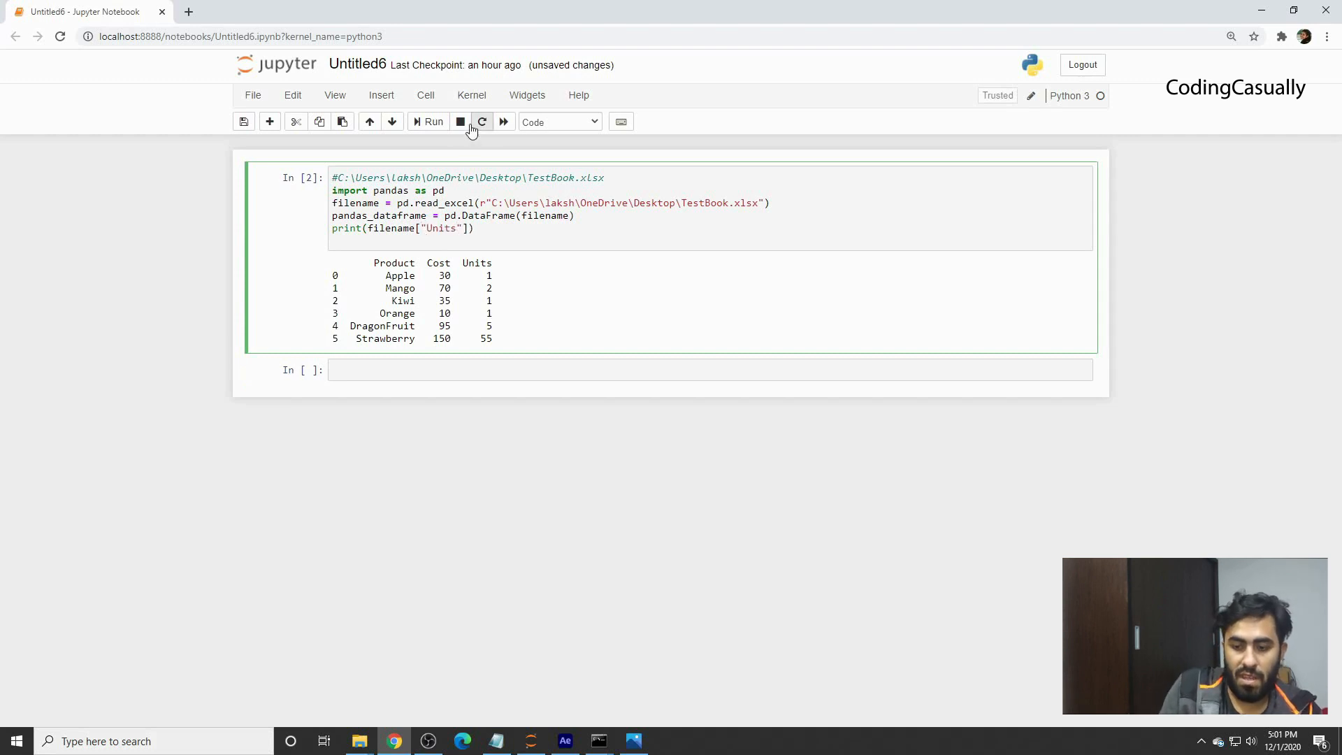
click(428, 121)
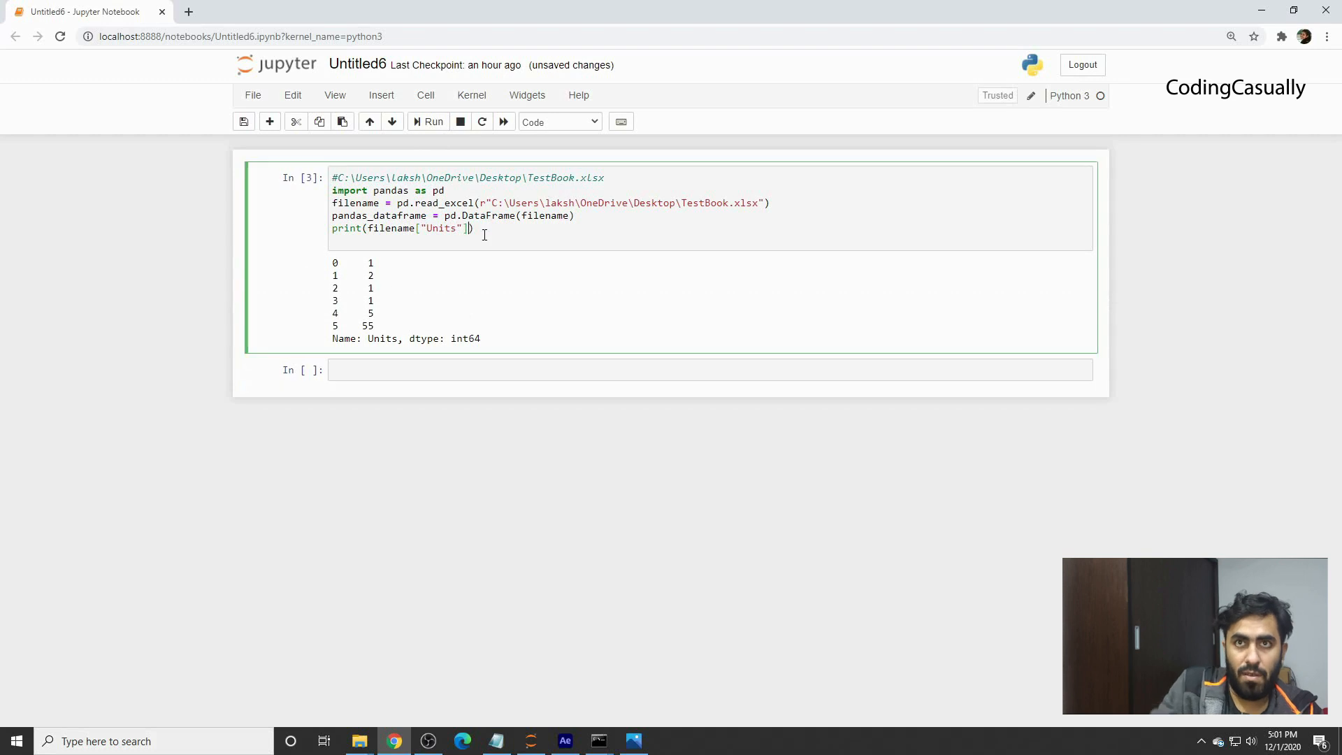
text(*)
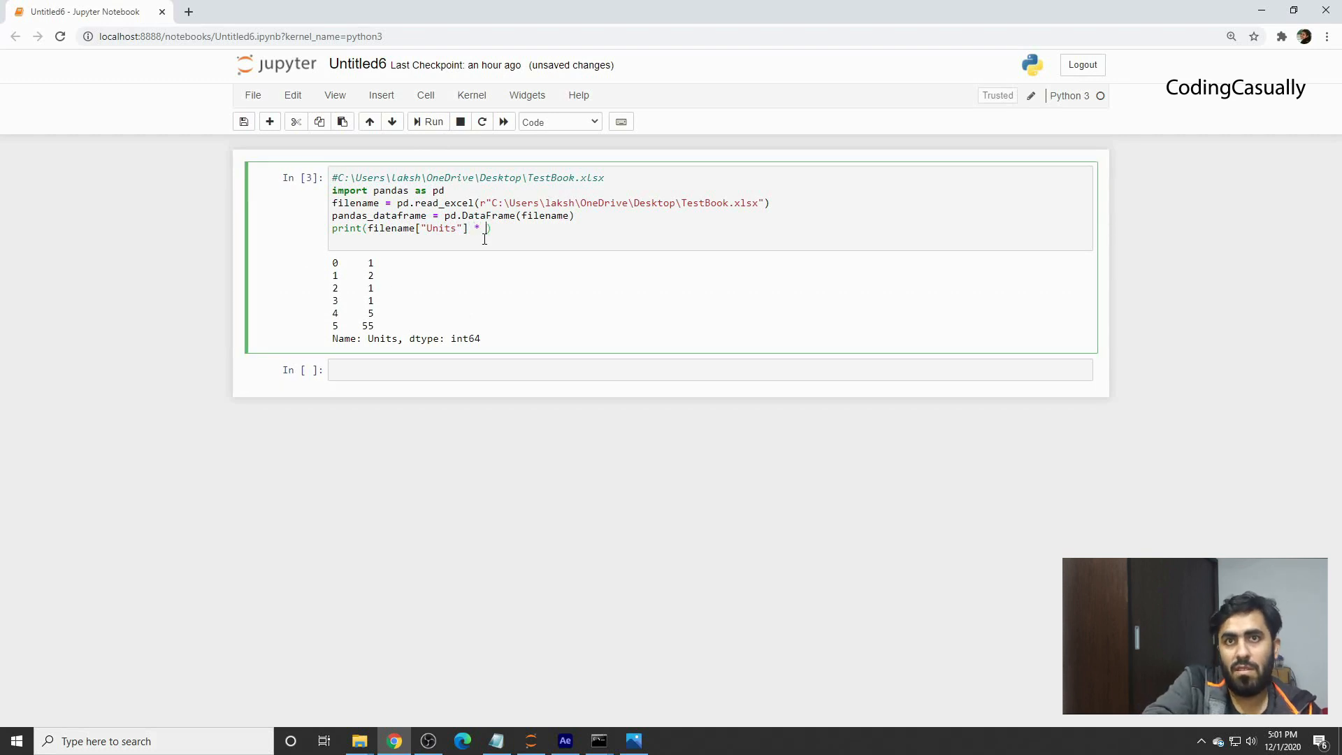
text(filename[")
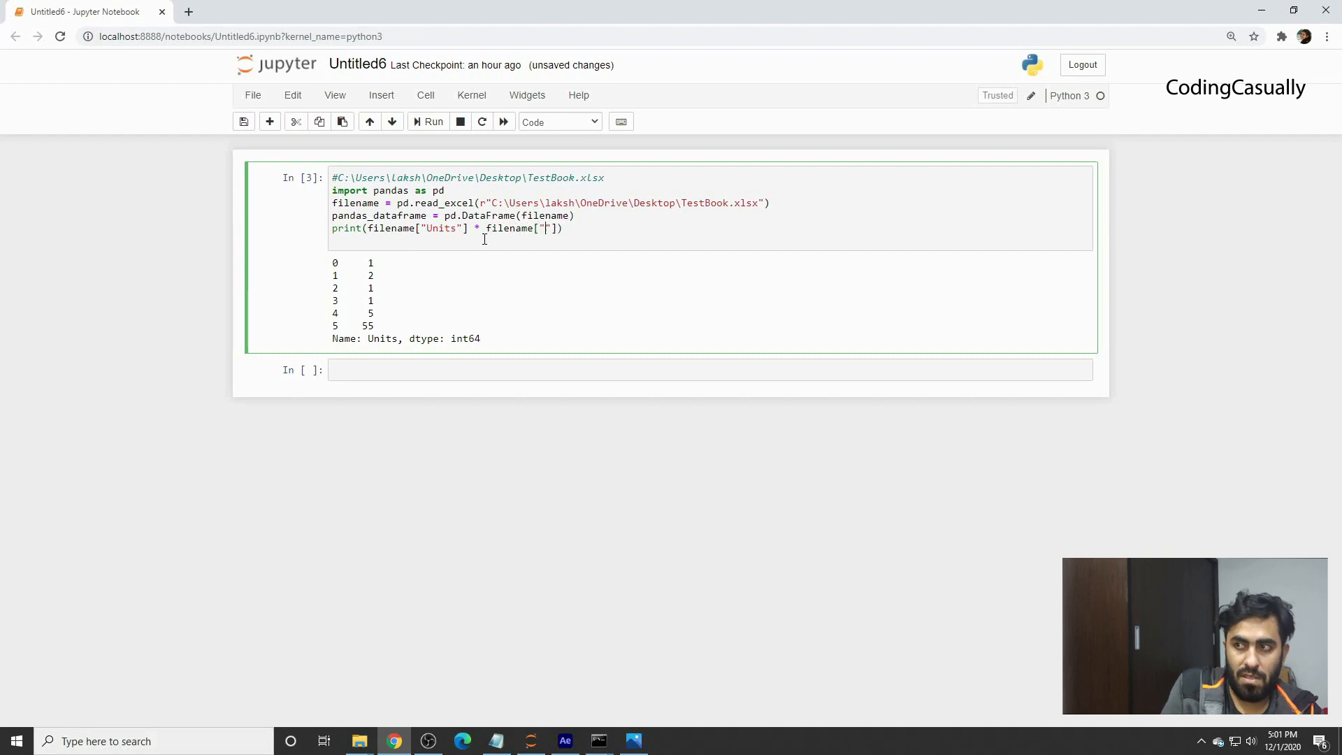
text(c)
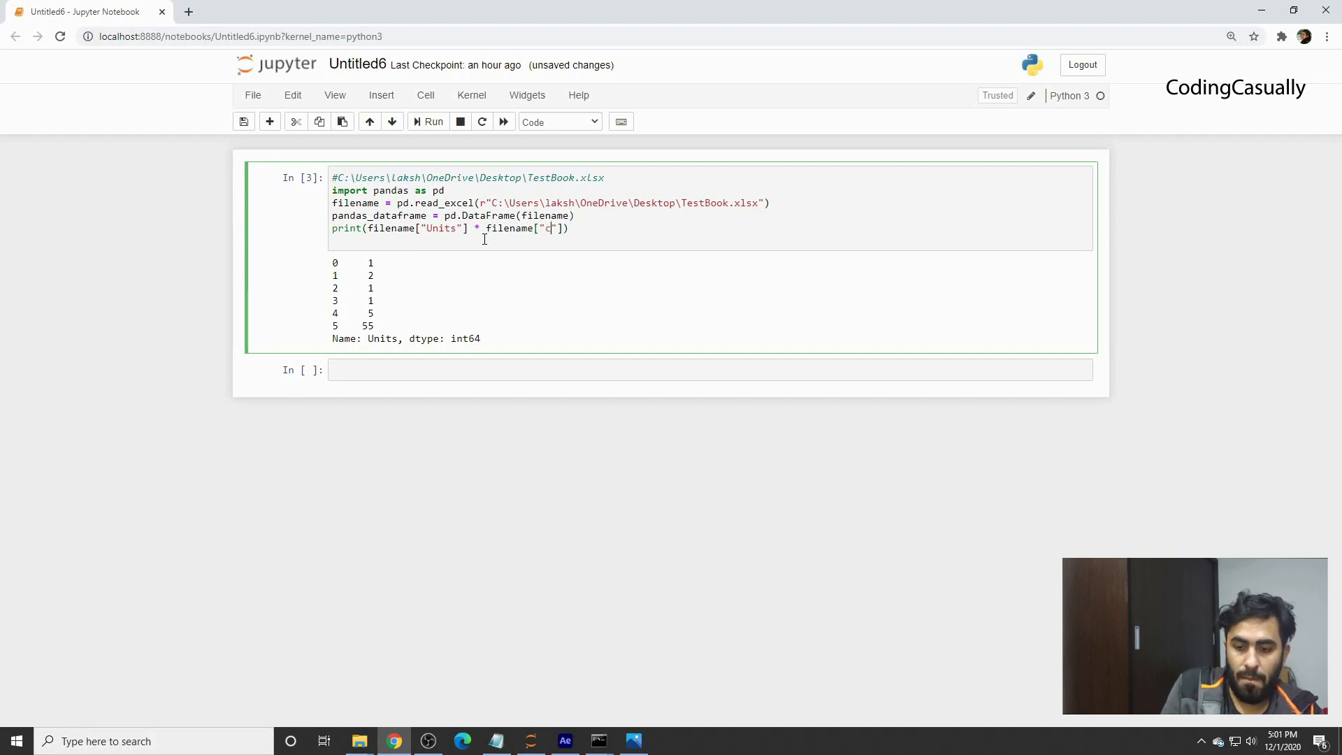
click(428, 122)
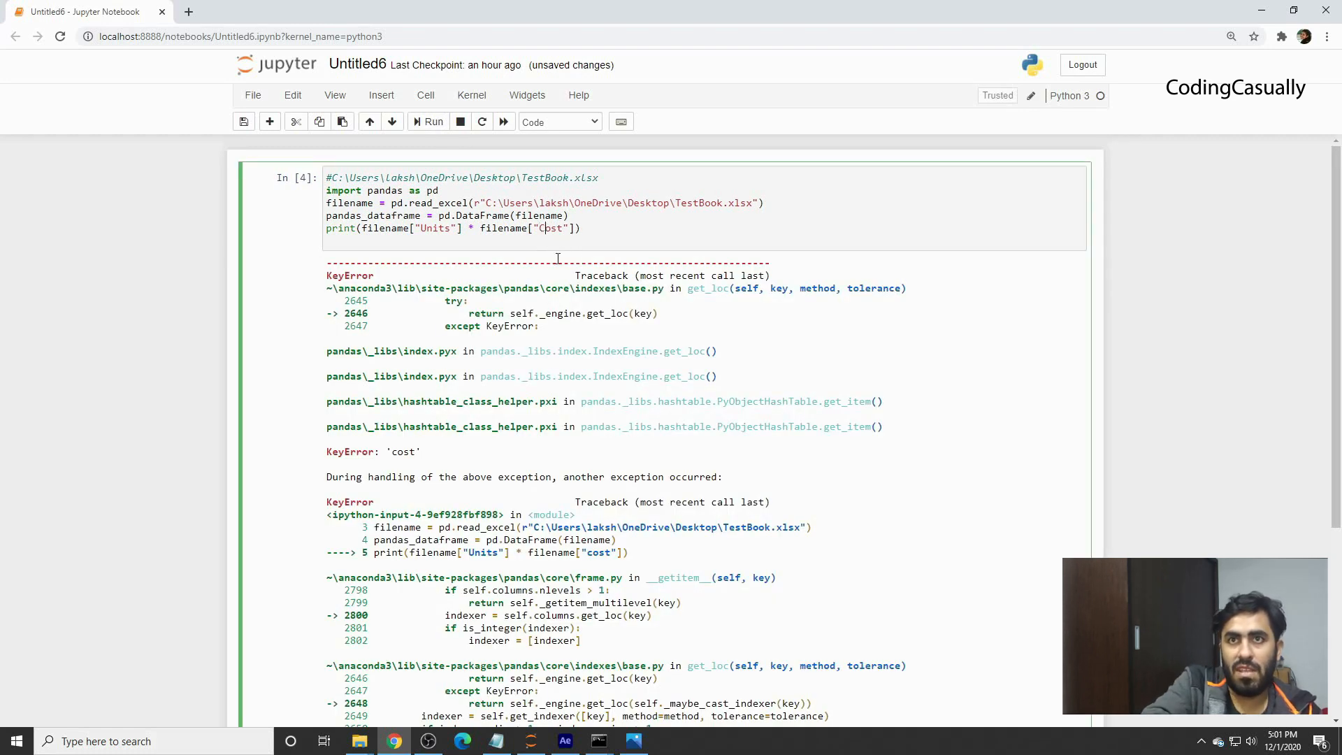
Step: Rerun the cell with 'Cost' capitalised, printing 30, 140, 35, 10, 475 and 8250
click(428, 121)
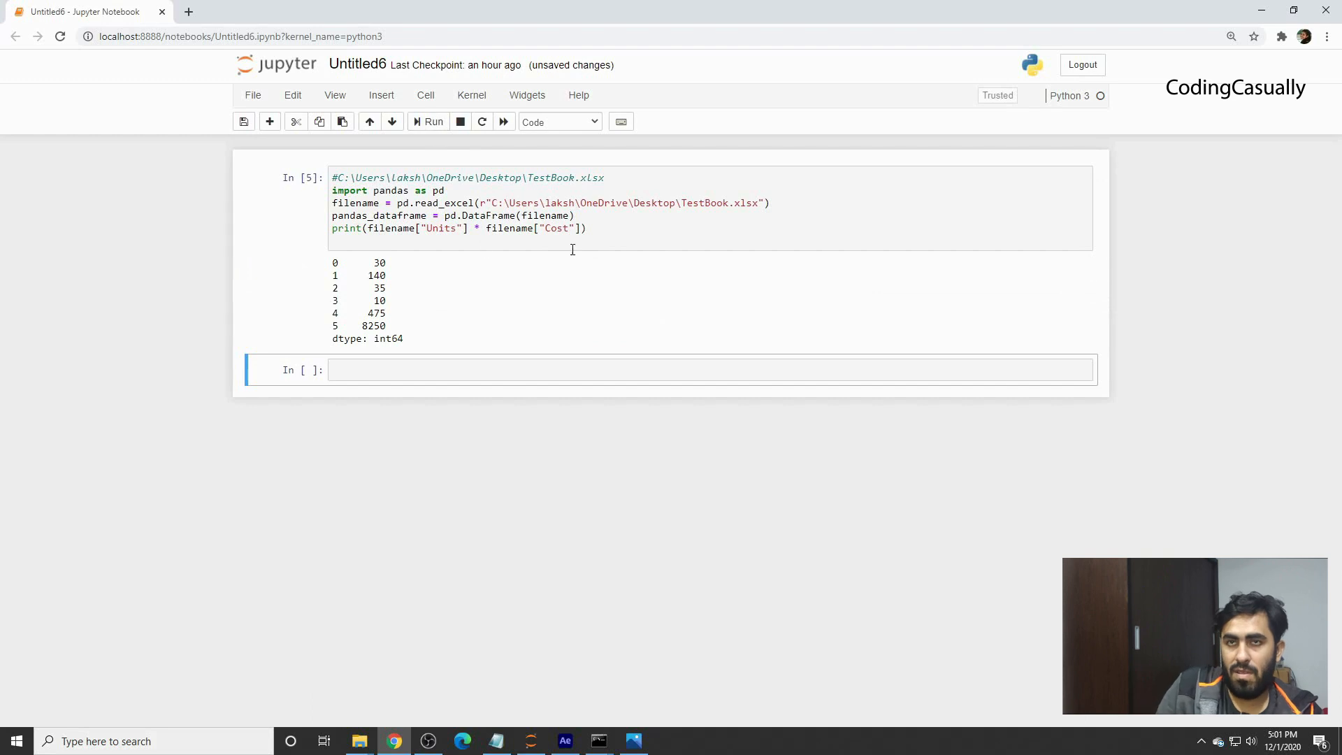
mouse_move(366, 264)
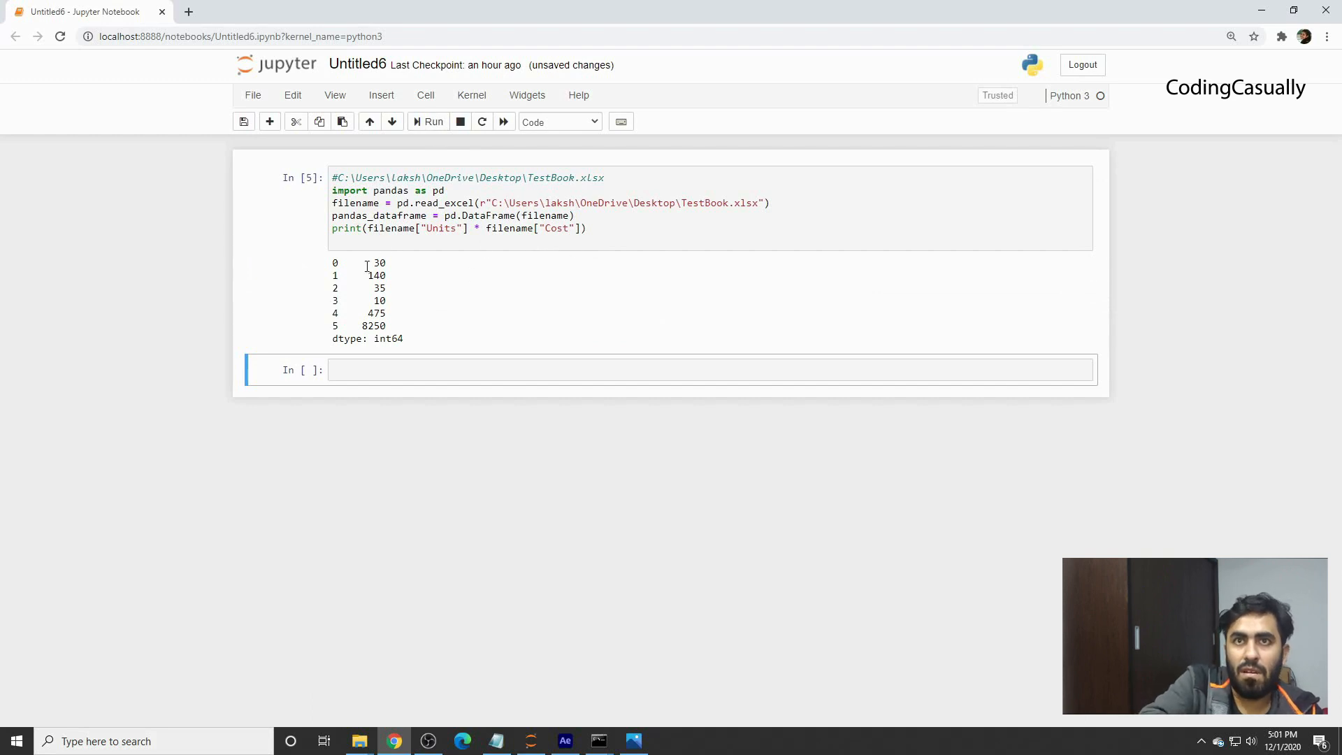
mouse_move(421, 357)
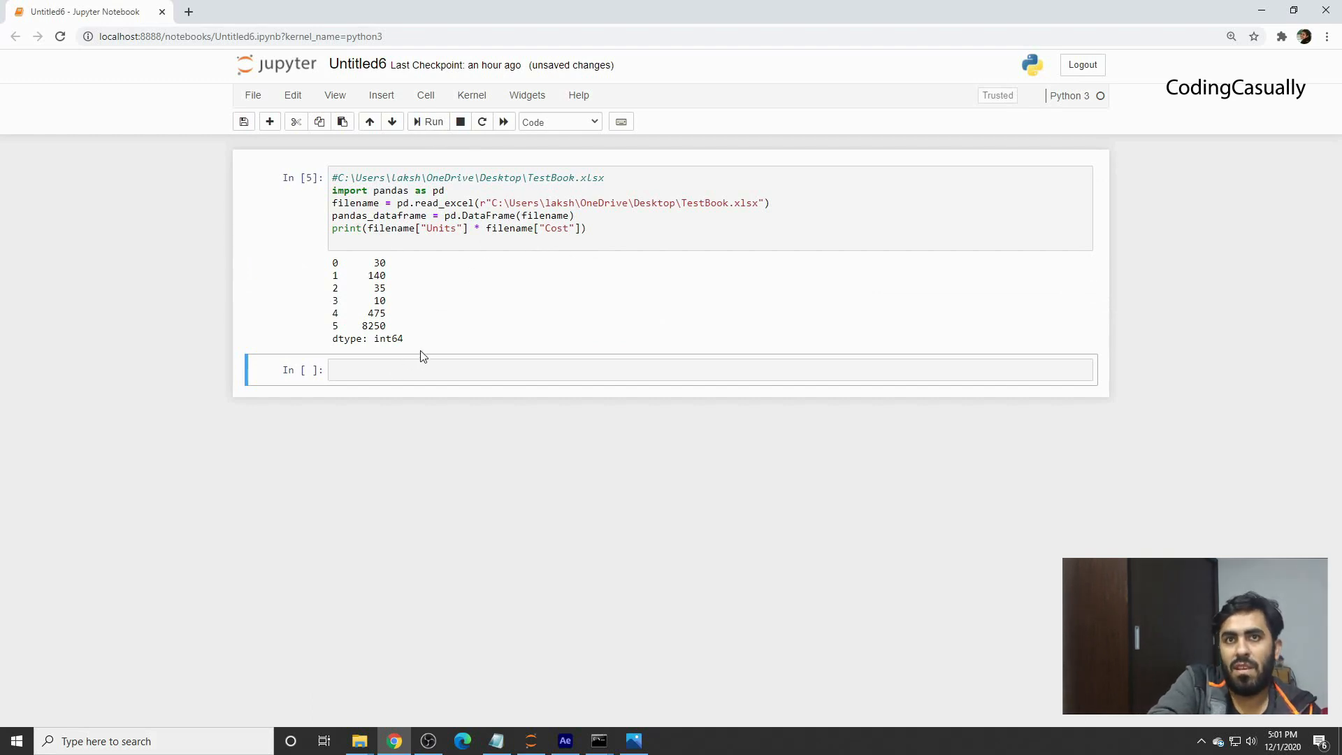
click(612, 230)
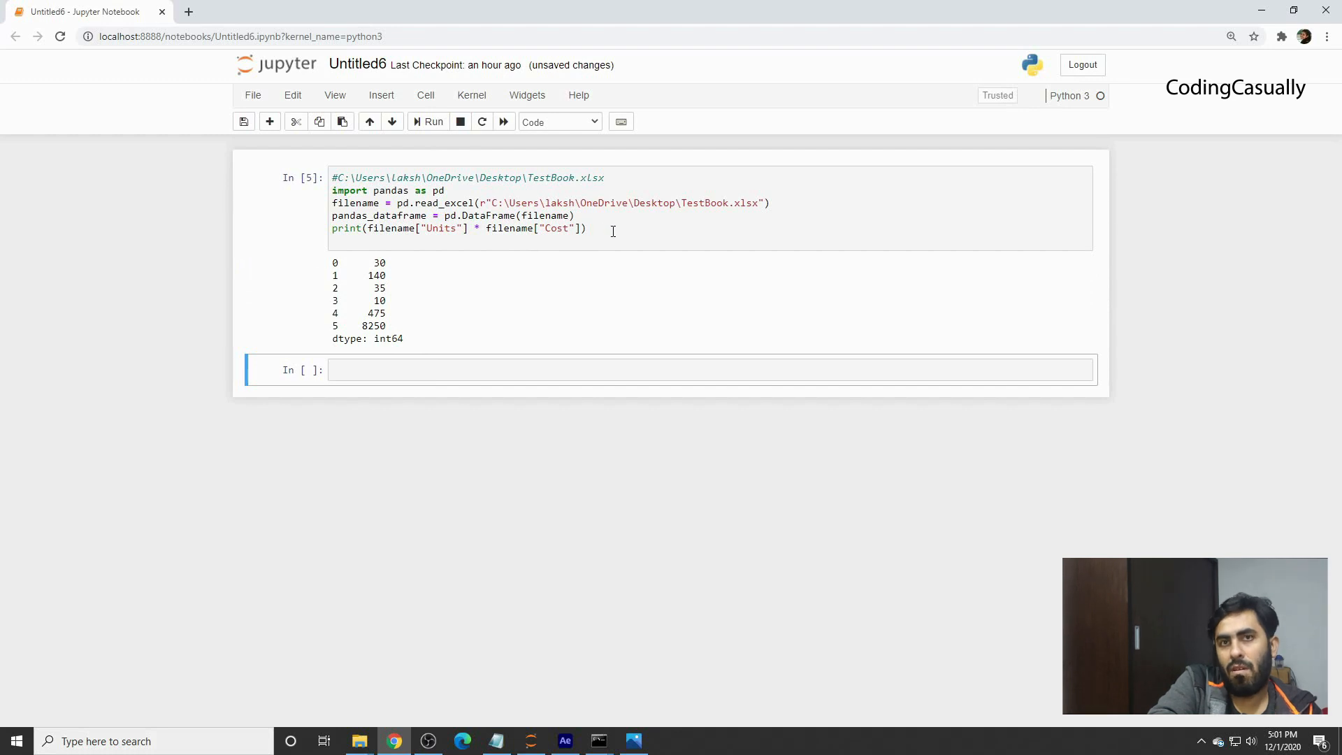